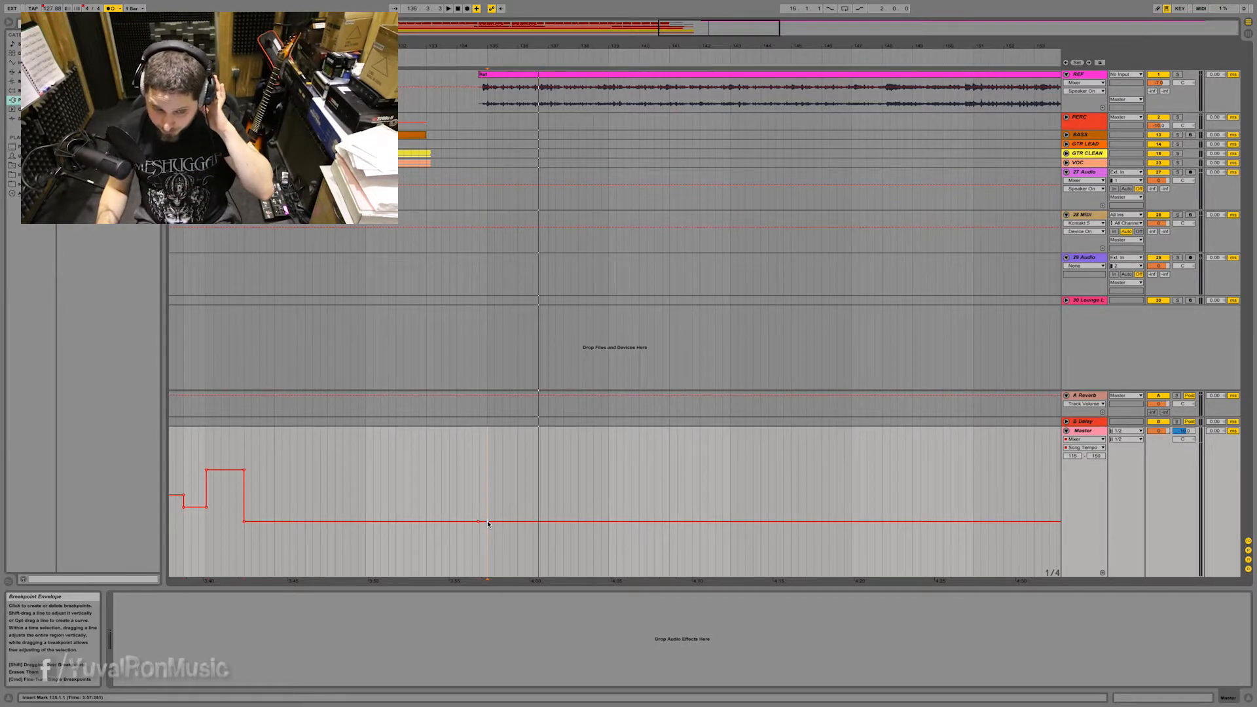
# Step: Drag the Song Tempo envelope after the breakpoint down to lower the later section's tempo
pyautogui.moveTo(487, 524); pyautogui.dragTo(480, 526)
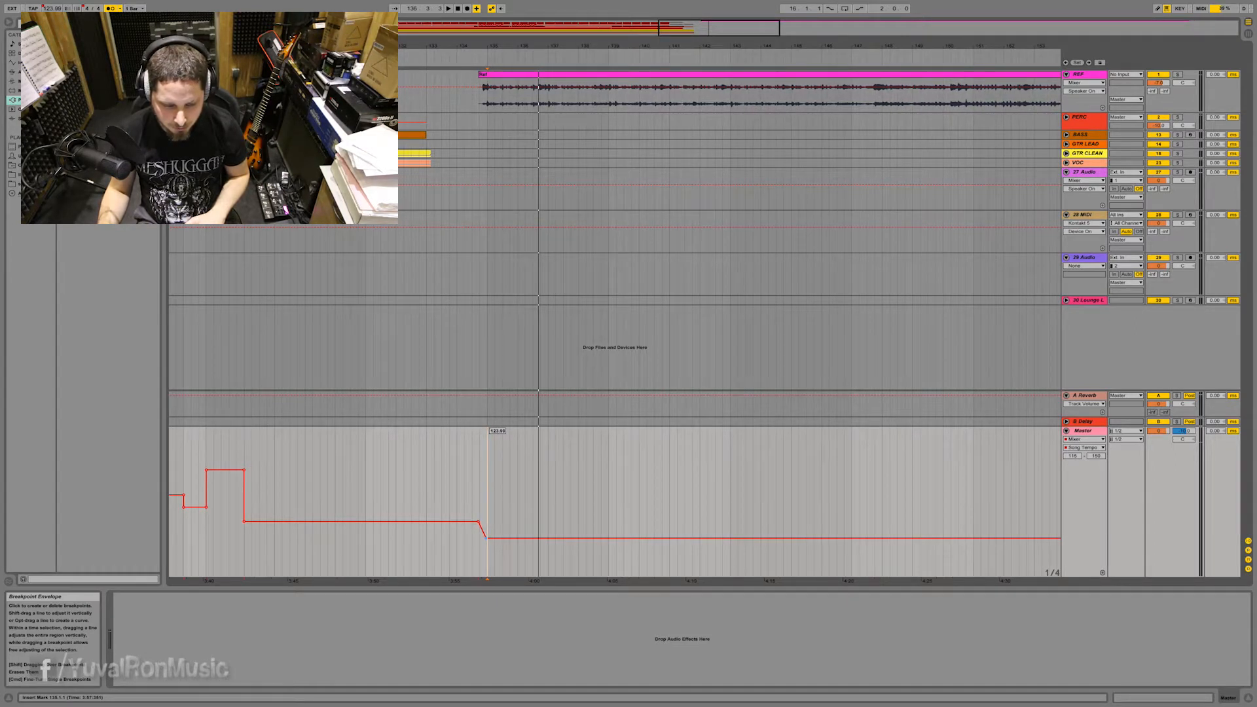
pyautogui.click(490, 533)
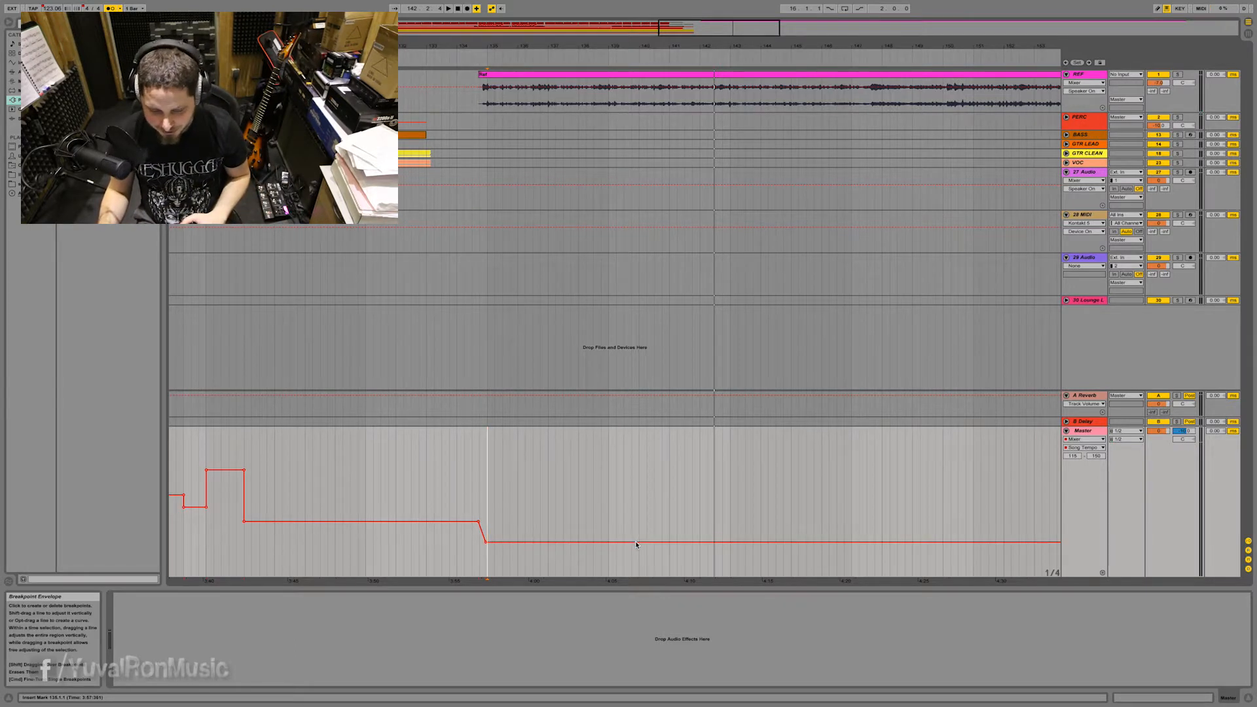
# Step: Place the insert marker at the next bar and audition playback from there
pyautogui.click(642, 542)
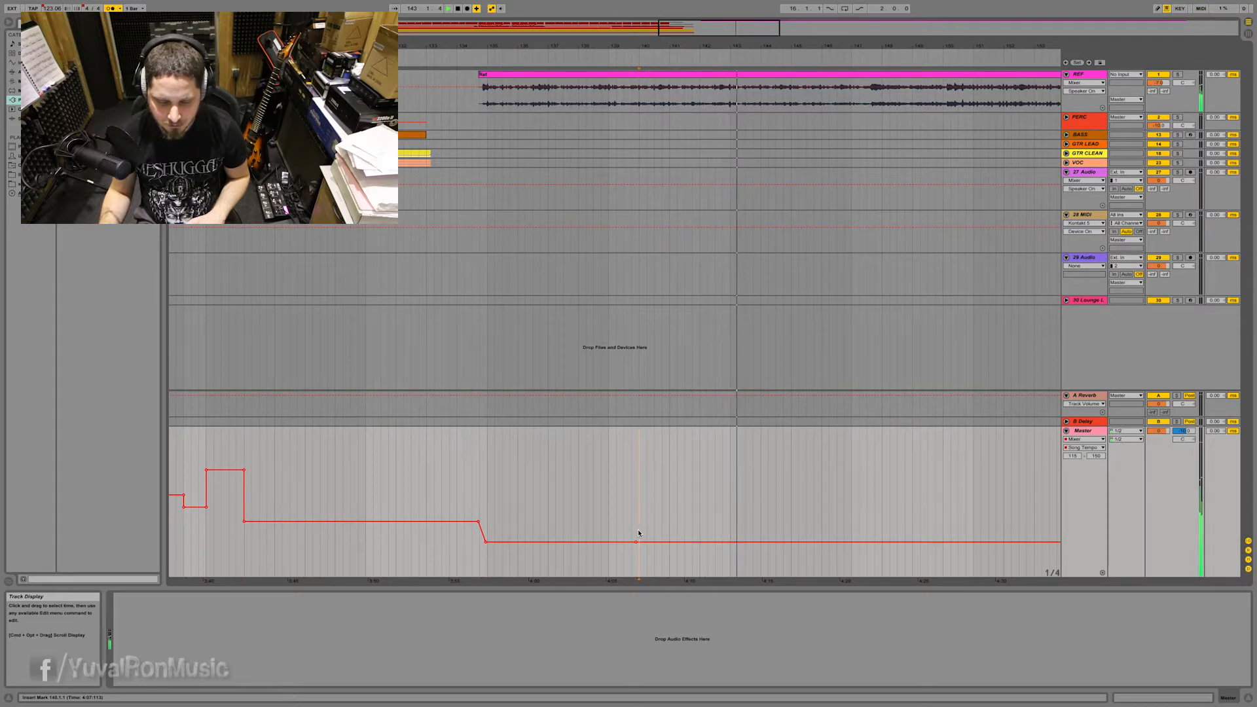
# Step: Stop playback at the drifting bar and add a tempo breakpoint on the envelope there
pyautogui.click(638, 542)
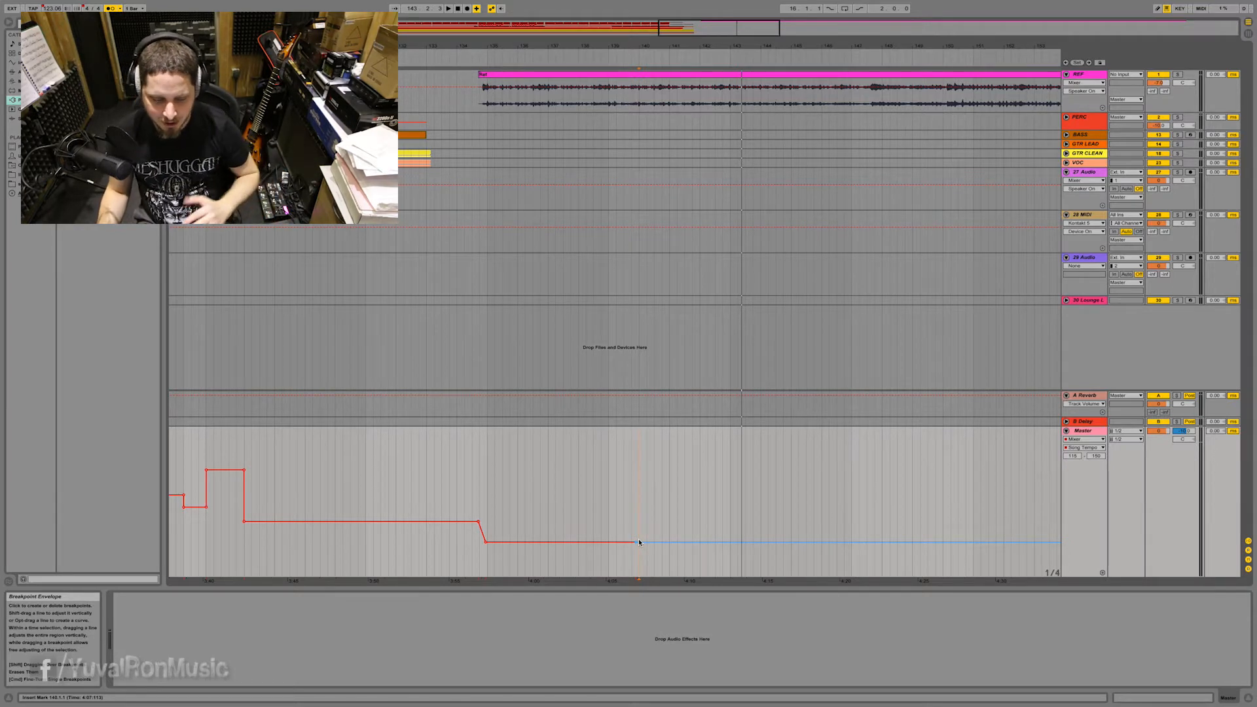
pyautogui.click(639, 542)
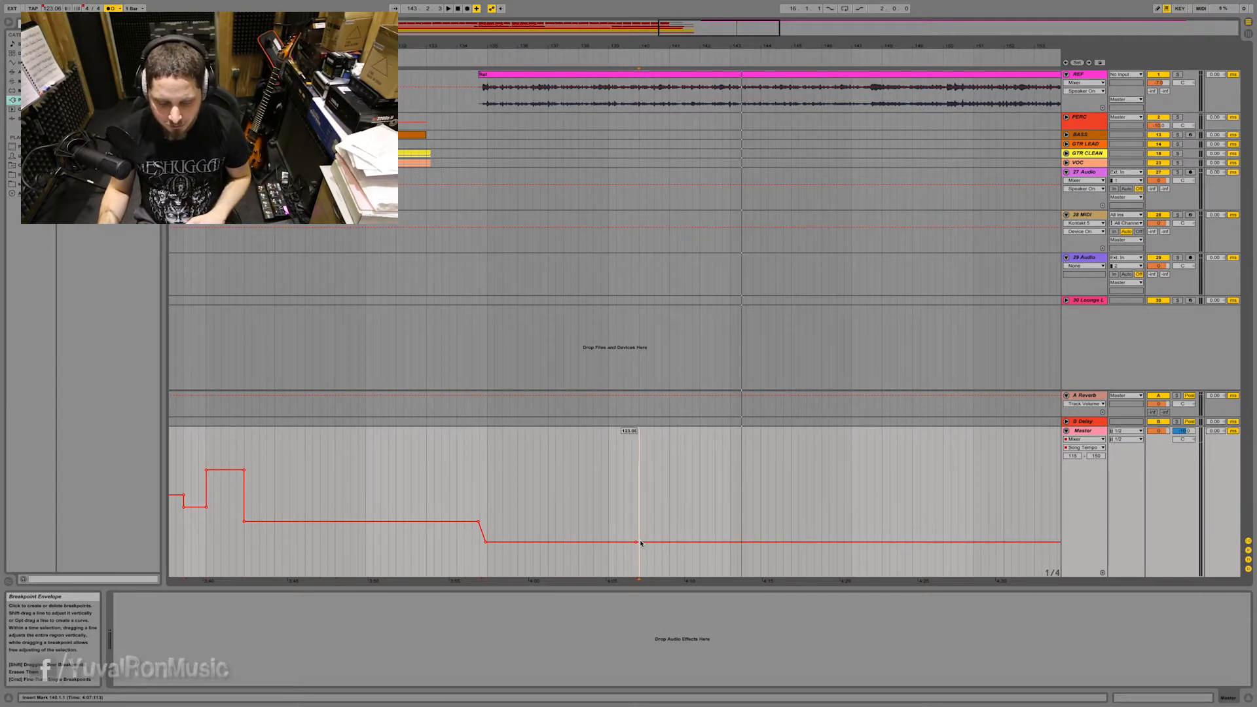